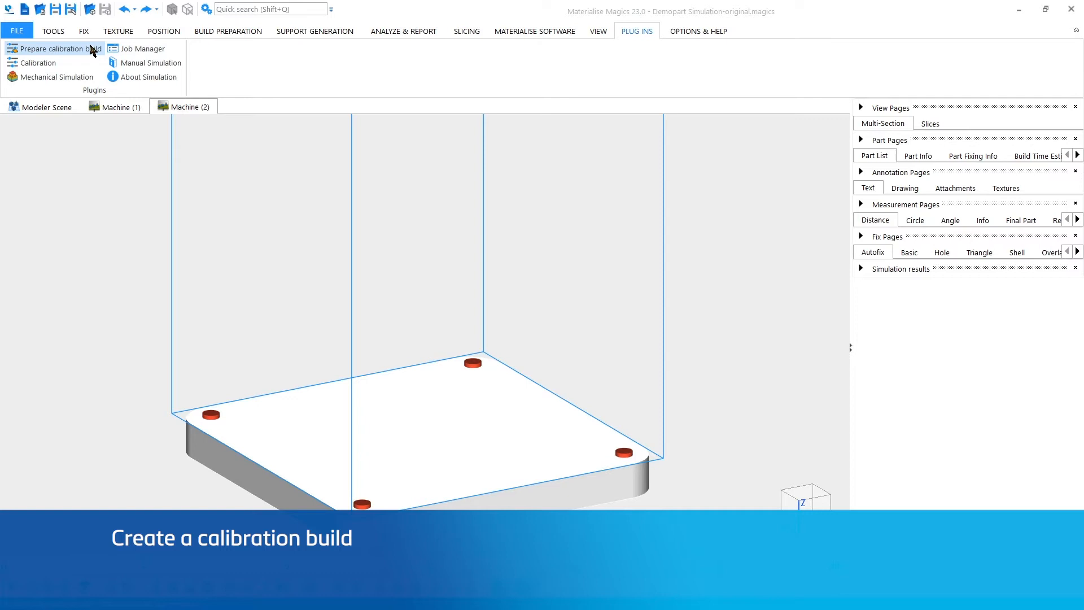
# Prepare a calibration build with three comb-shaped test parts from the Plug Ins tab
pyautogui.click(58, 48)
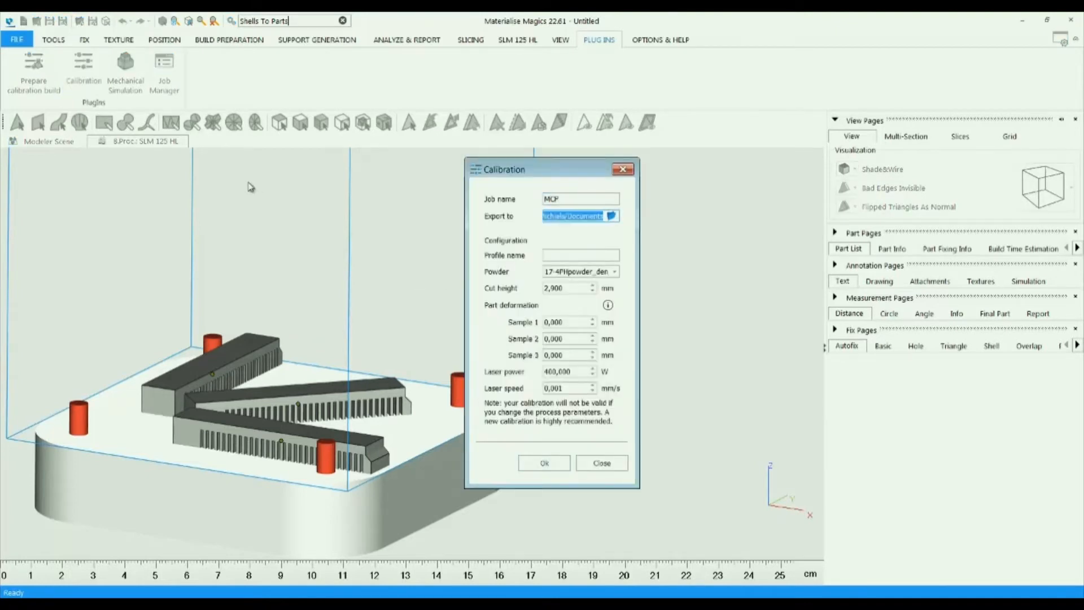
# Name the profile MCP Calibration II, enter the three sample deformations, and confirm
pyautogui.write('MCP Calibration II')
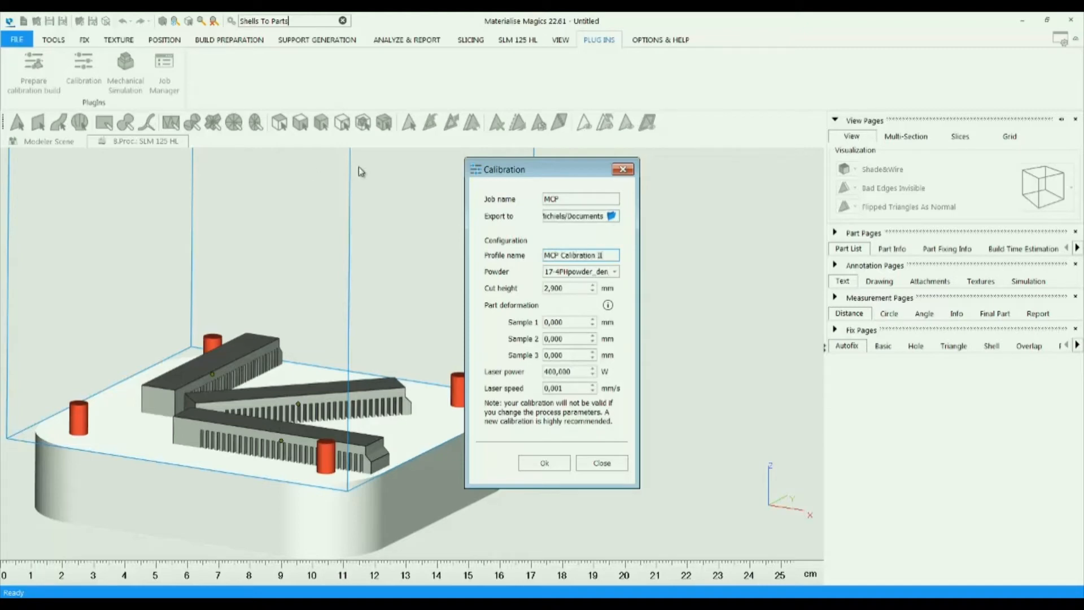
pyautogui.write('2,91')
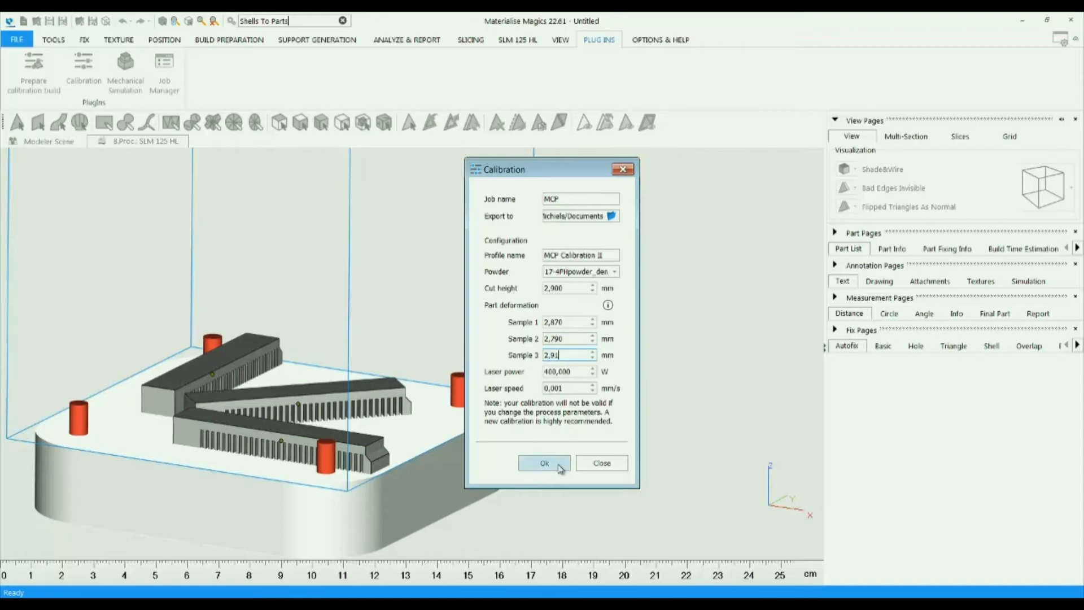
pyautogui.click(545, 463)
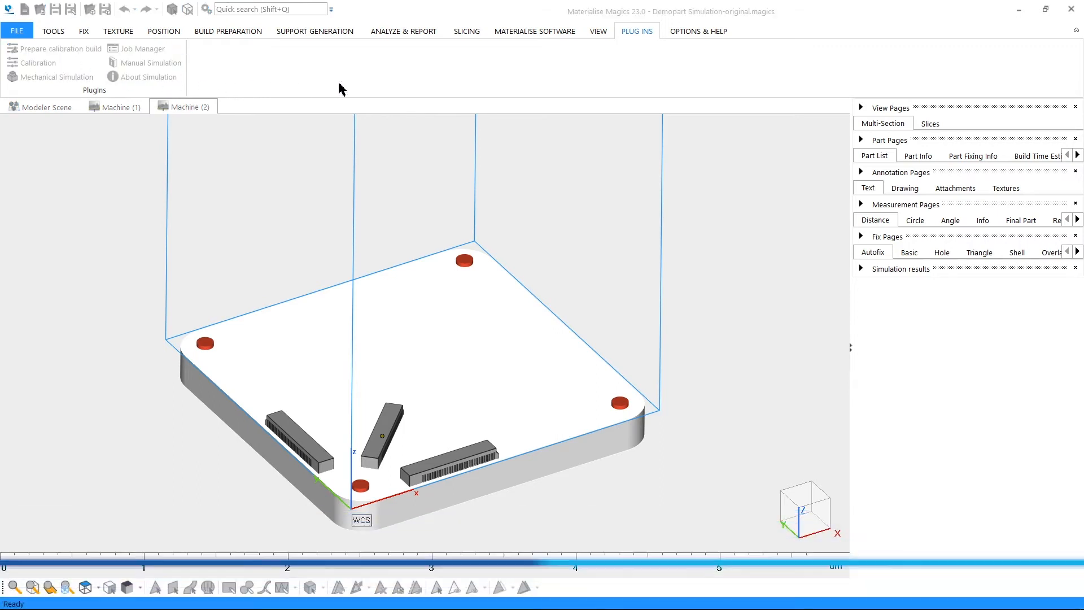
# Open a new calibration with job name Job-1 and profile name Calibration-1
pyautogui.click(38, 62)
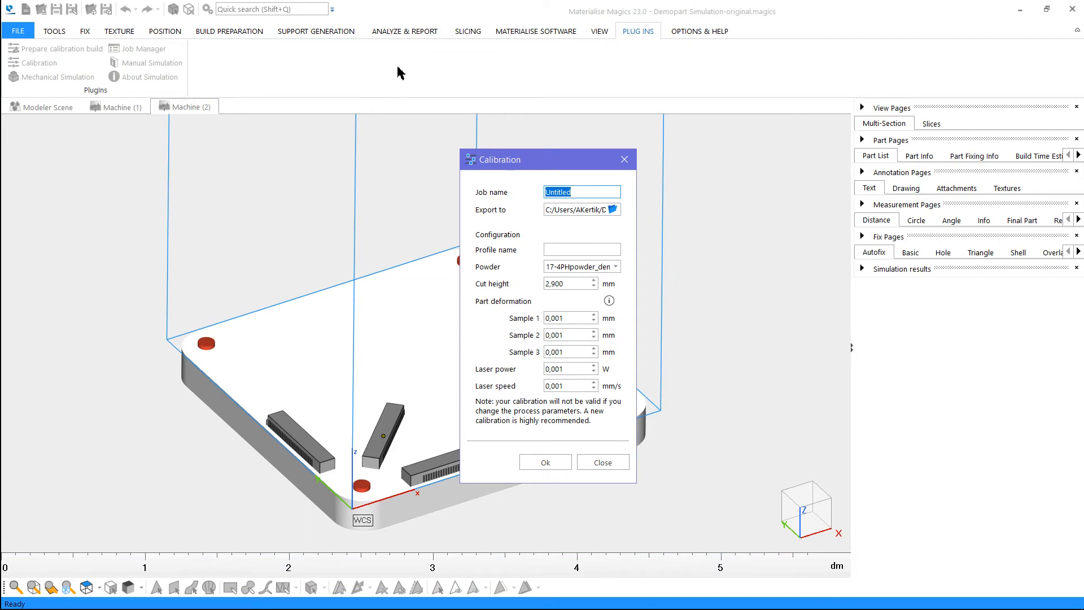
pyautogui.moveTo(539, 181)
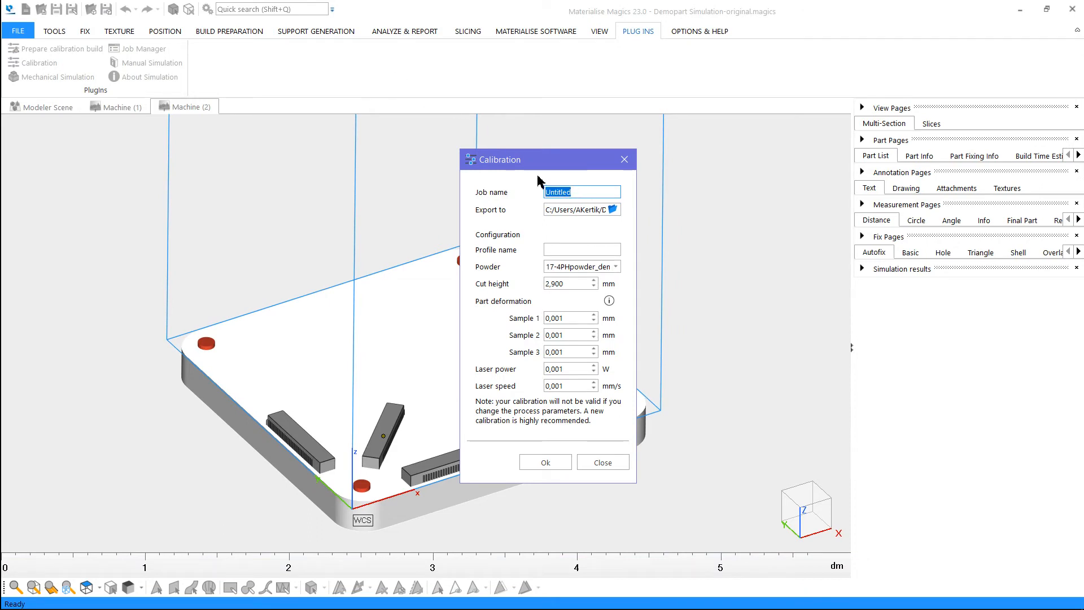
pyautogui.write('Job-')
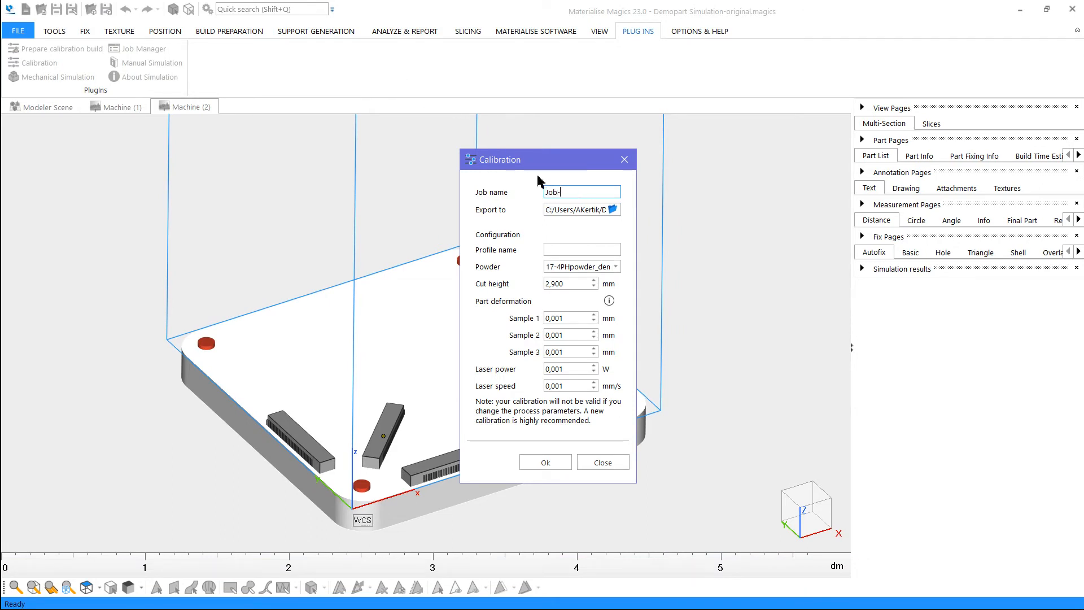
pyautogui.write('1')
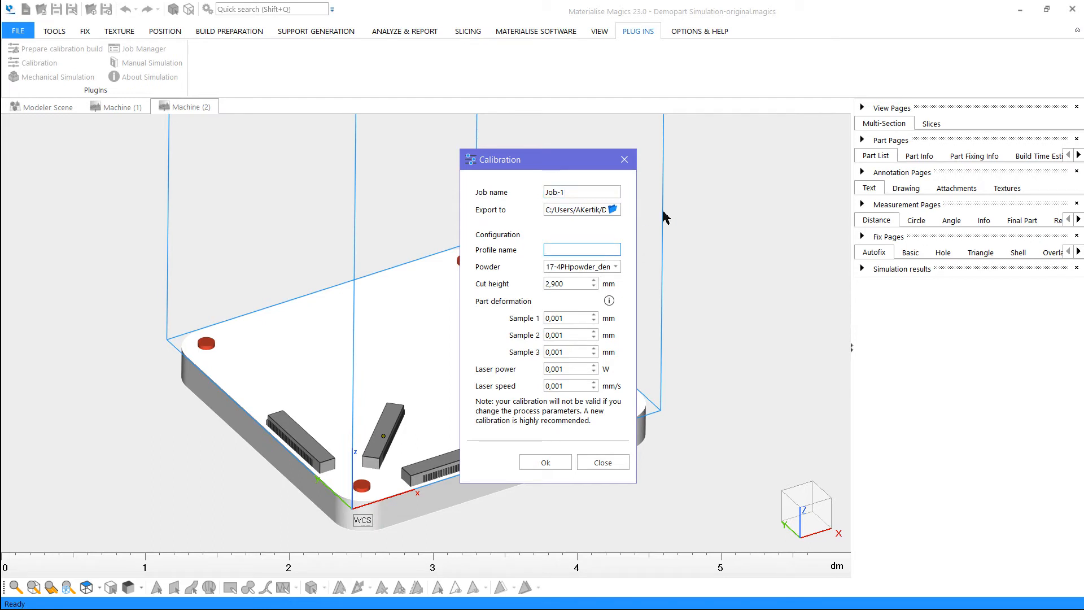
pyautogui.write('Calibratio')
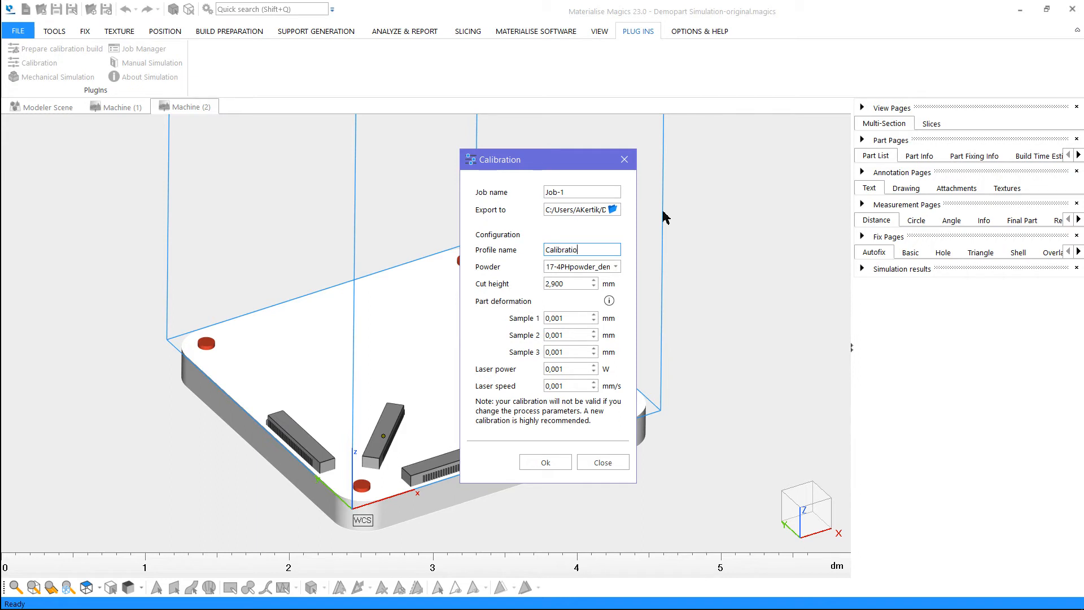
pyautogui.write('-1')
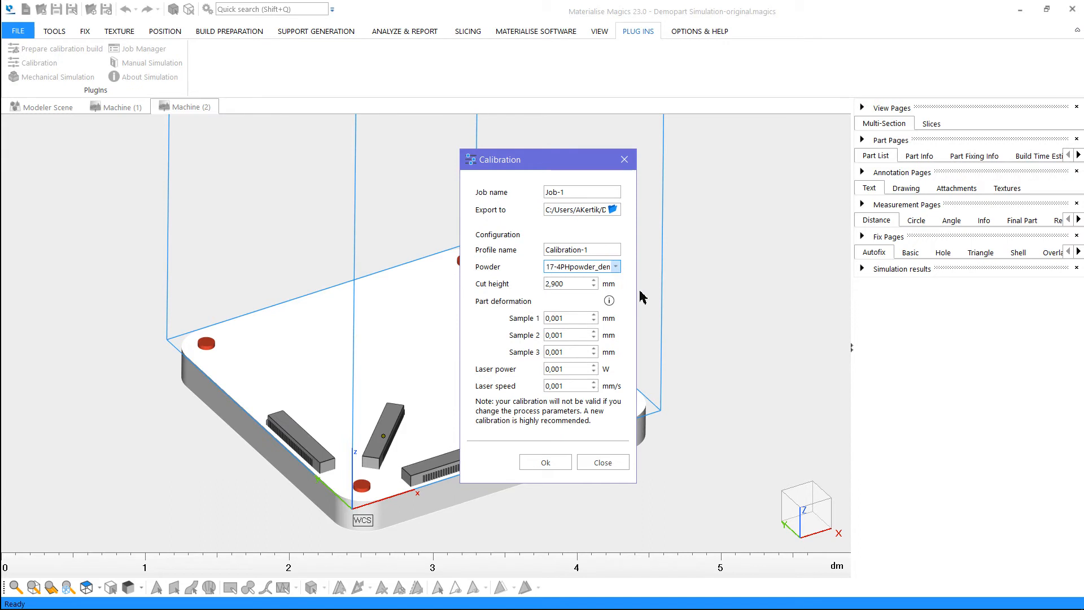
pyautogui.moveTo(631, 286)
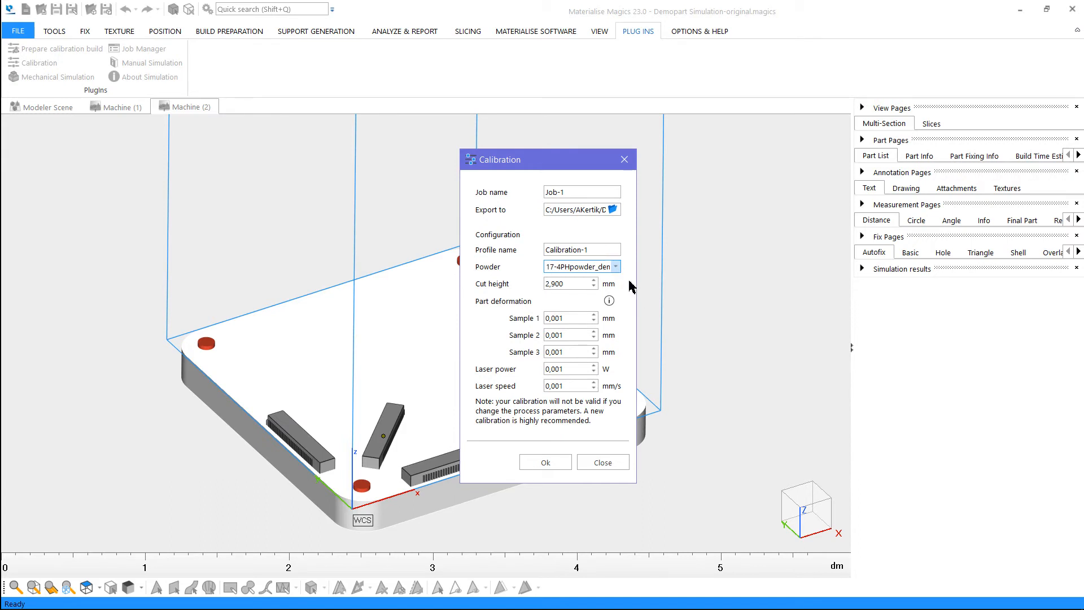
pyautogui.moveTo(630, 319)
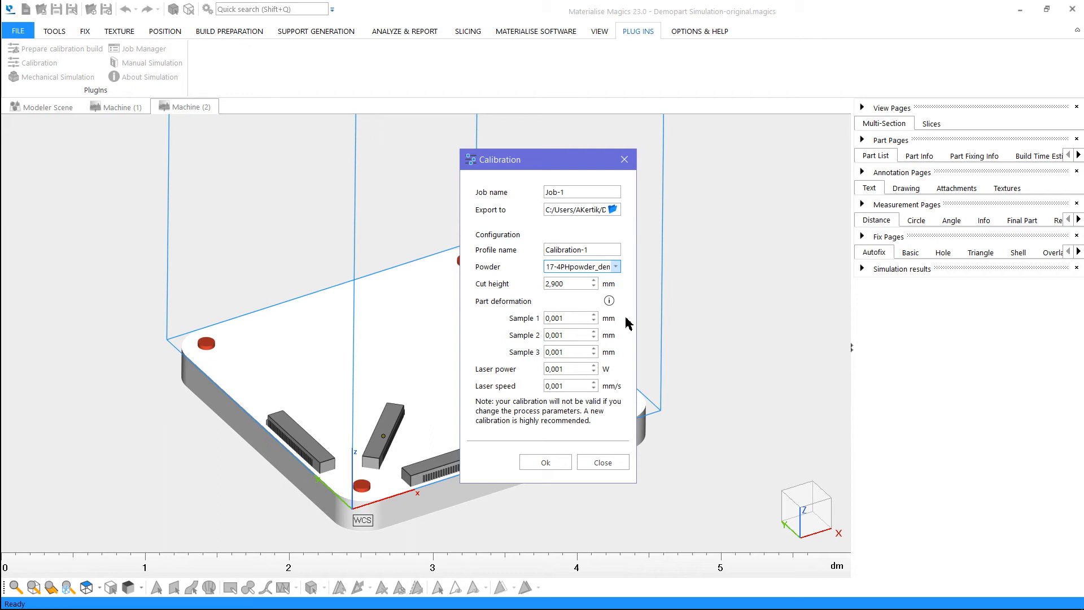
pyautogui.moveTo(629, 403)
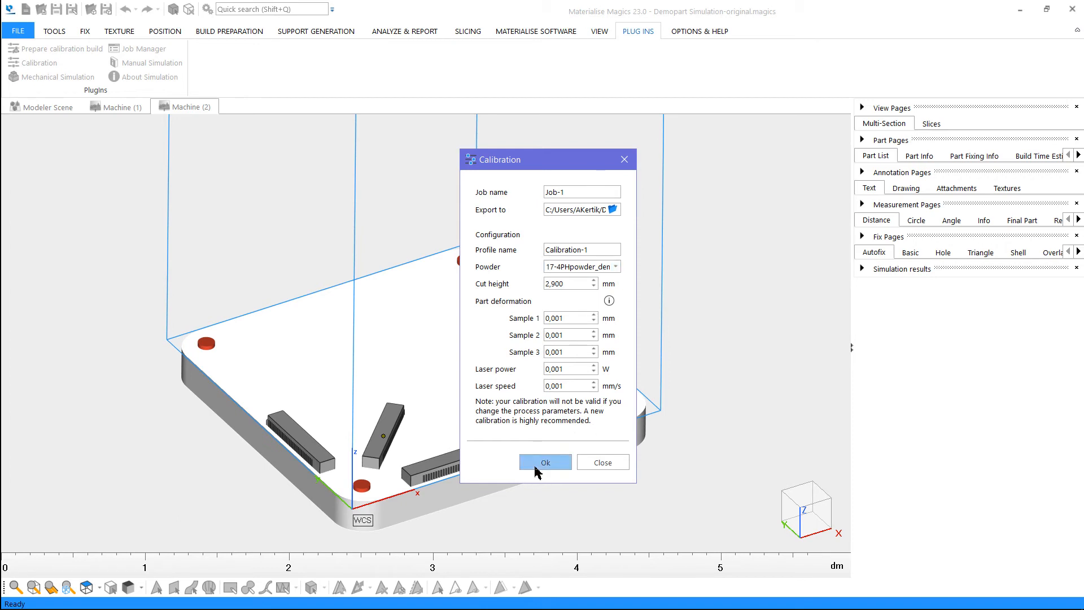
# Create and run Job-1 in the Job Manager, keeping Titanium as the simulation calibration
pyautogui.click(545, 462)
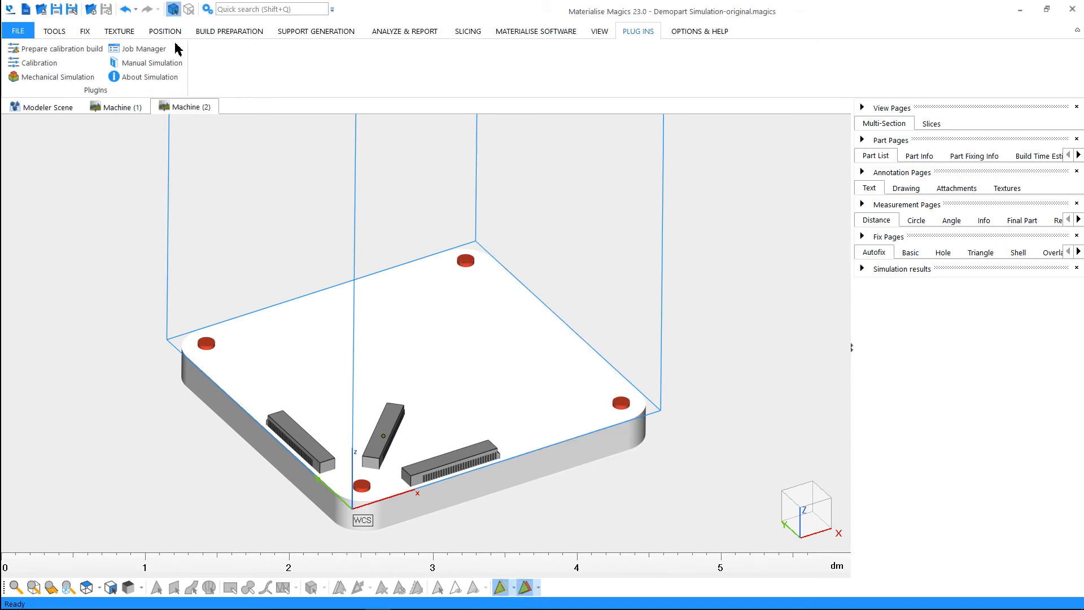
pyautogui.moveTo(527, 173)
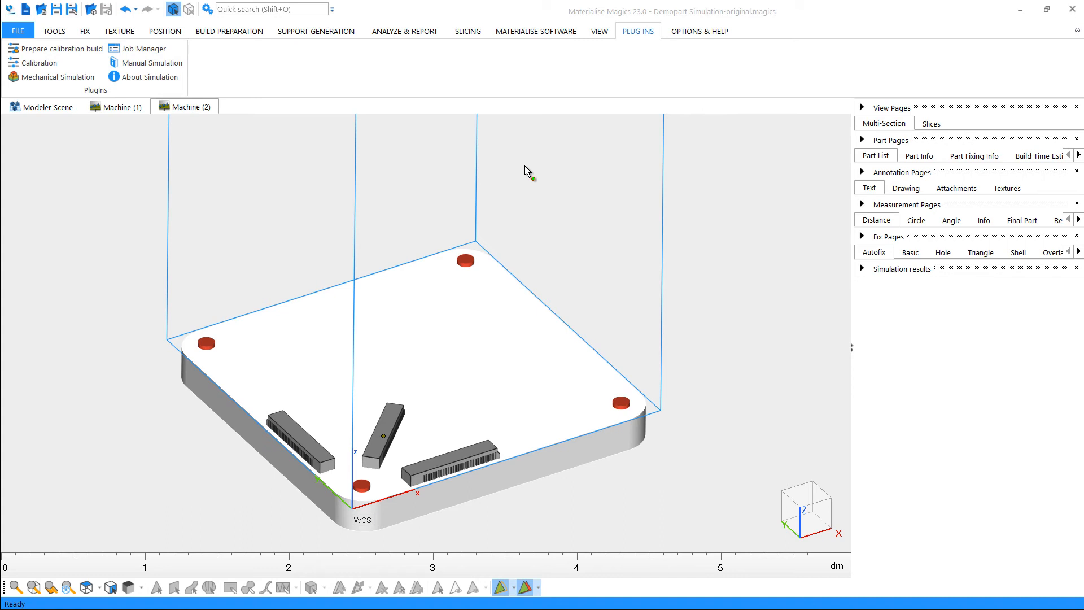
pyautogui.click(142, 48)
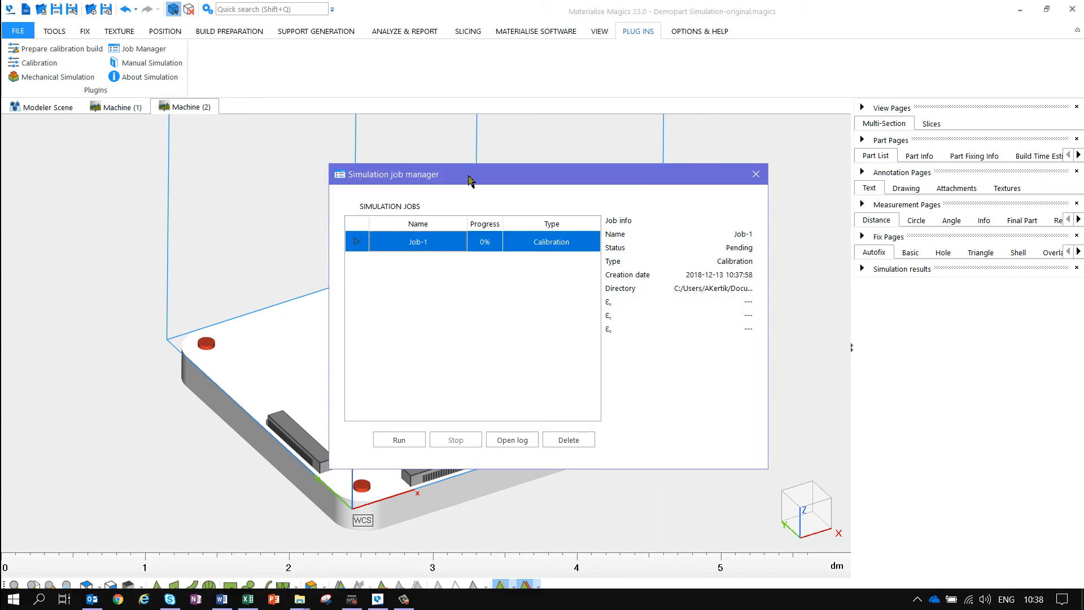
pyautogui.click(398, 439)
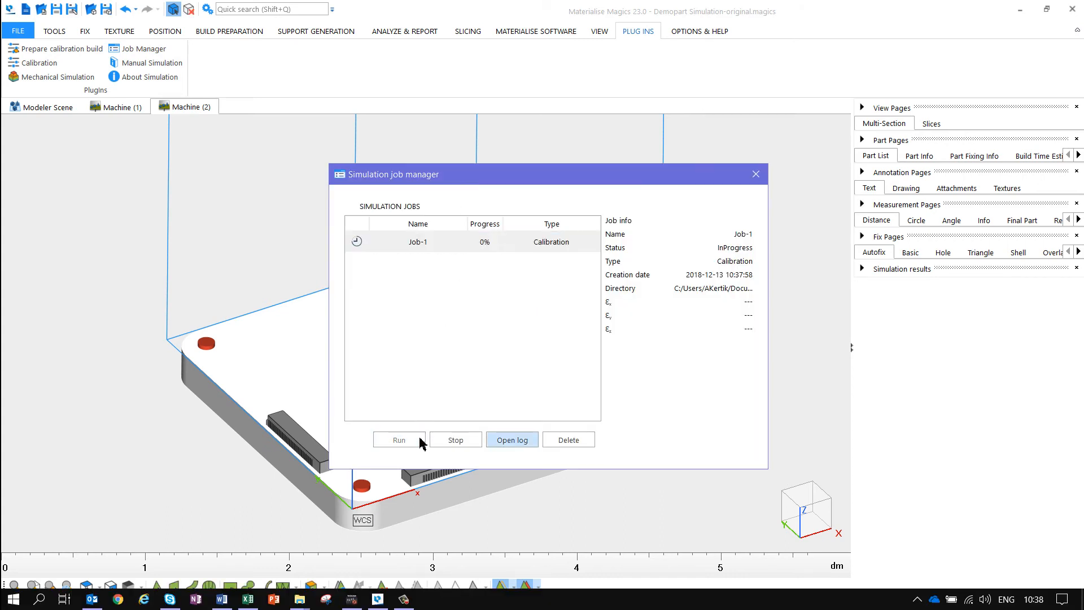
pyautogui.moveTo(57, 76)
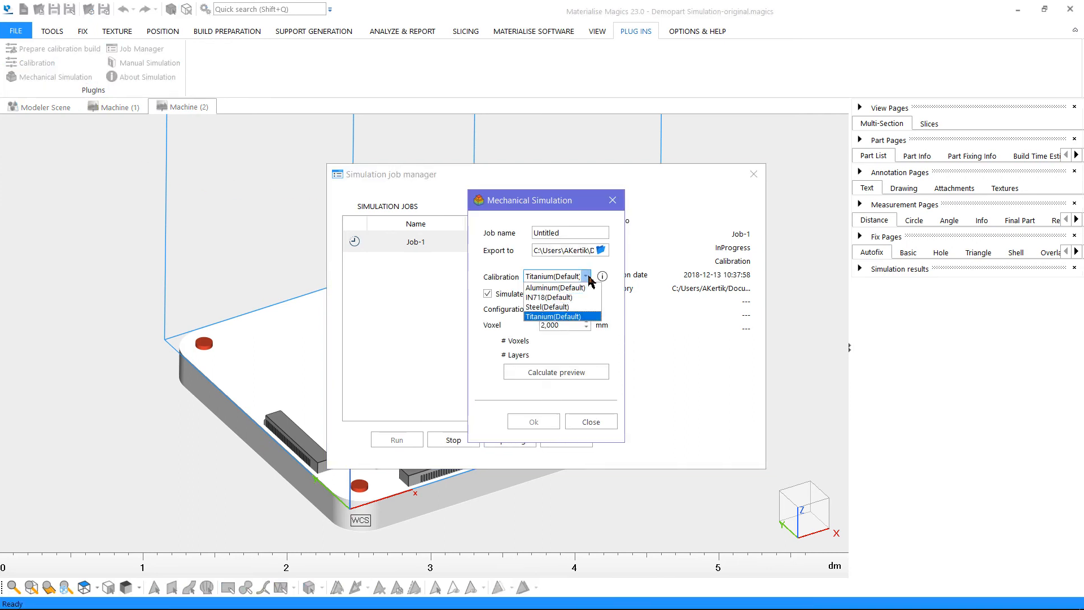
pyautogui.click(563, 317)
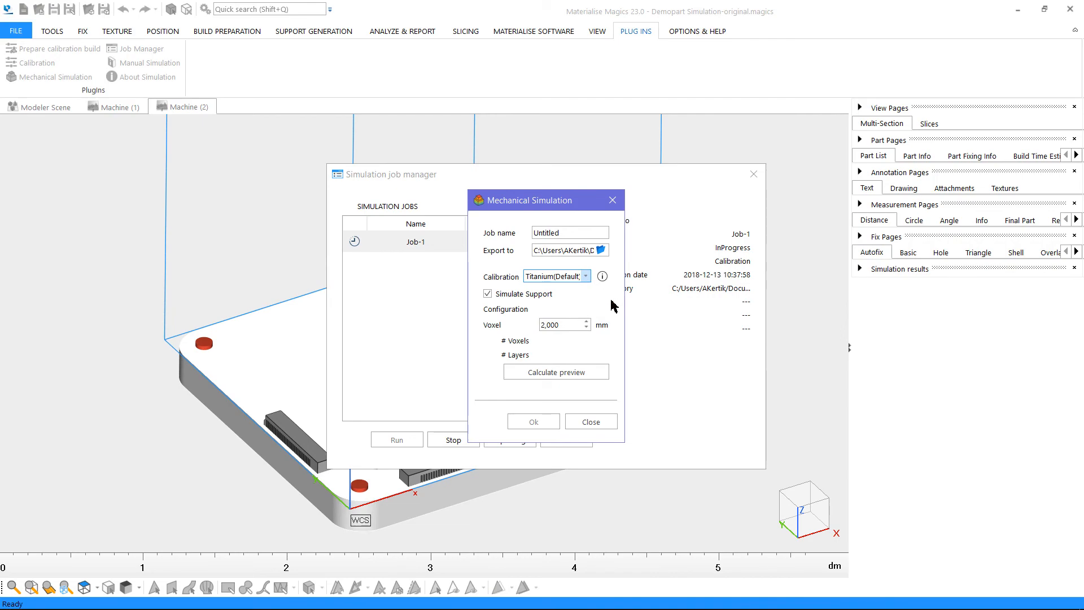